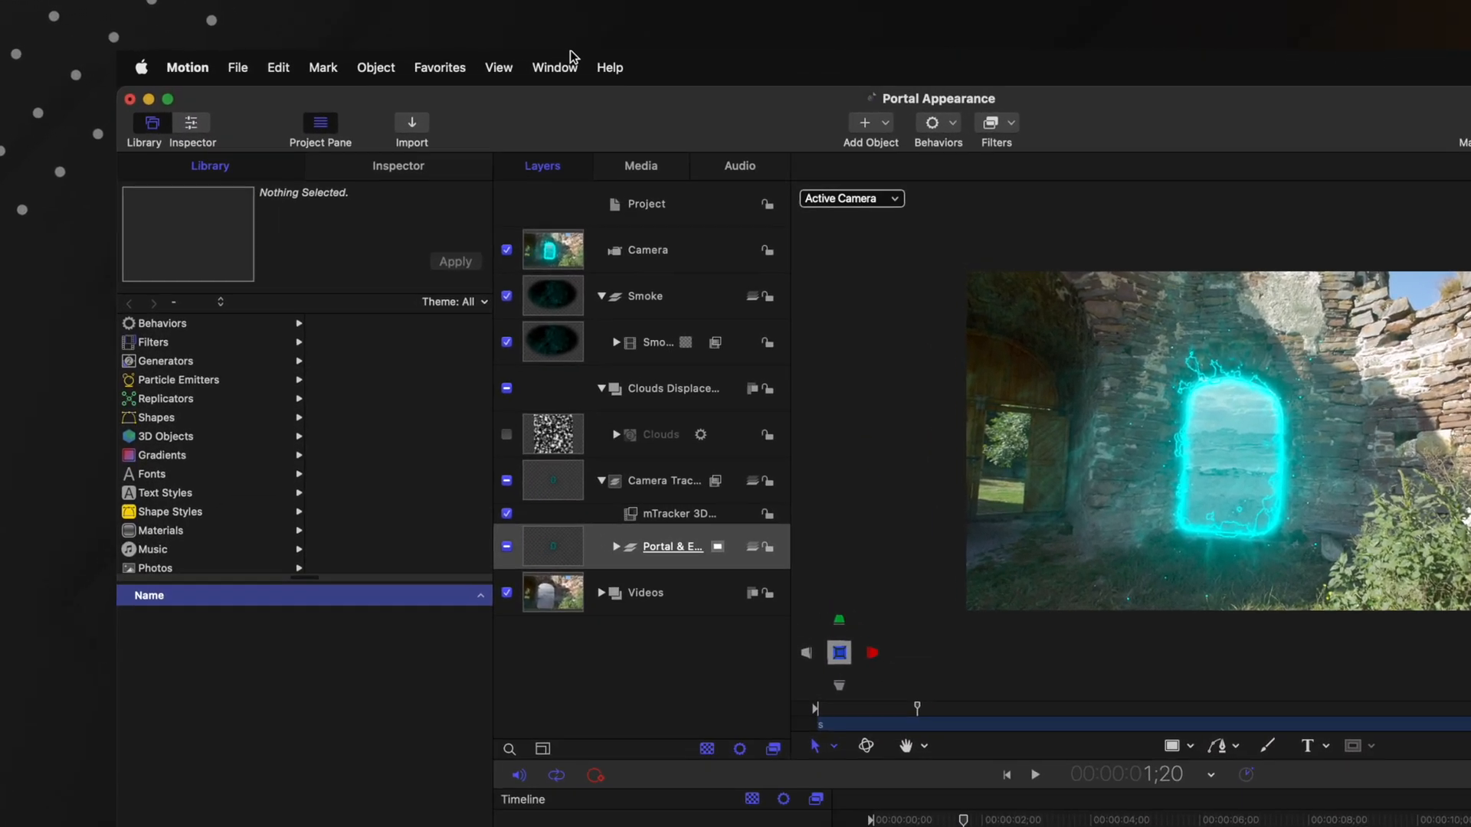
- Switch the project window to the Cinema workspace layout
left_click(553, 67)
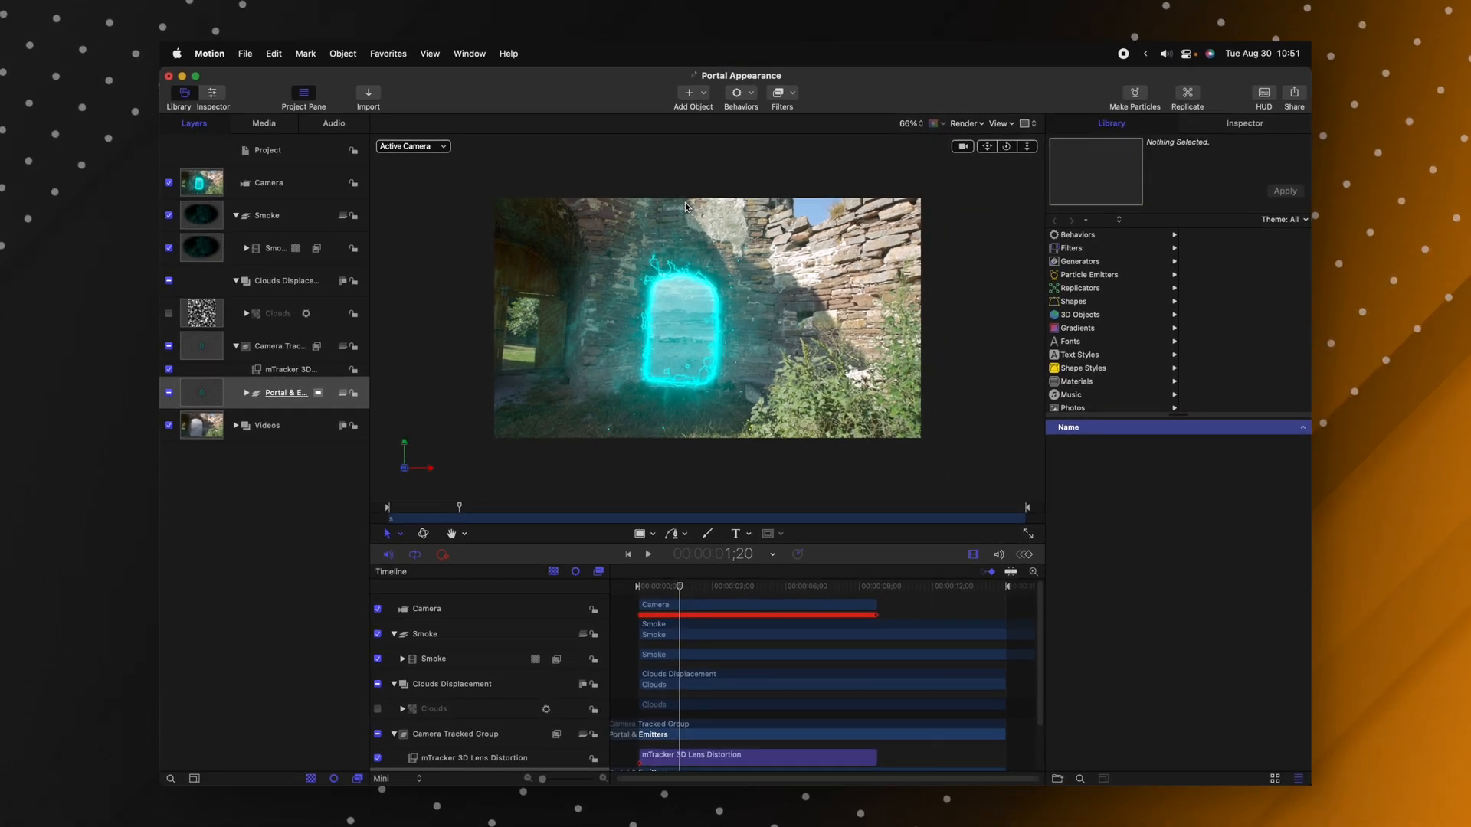
mouse_move(304, 276)
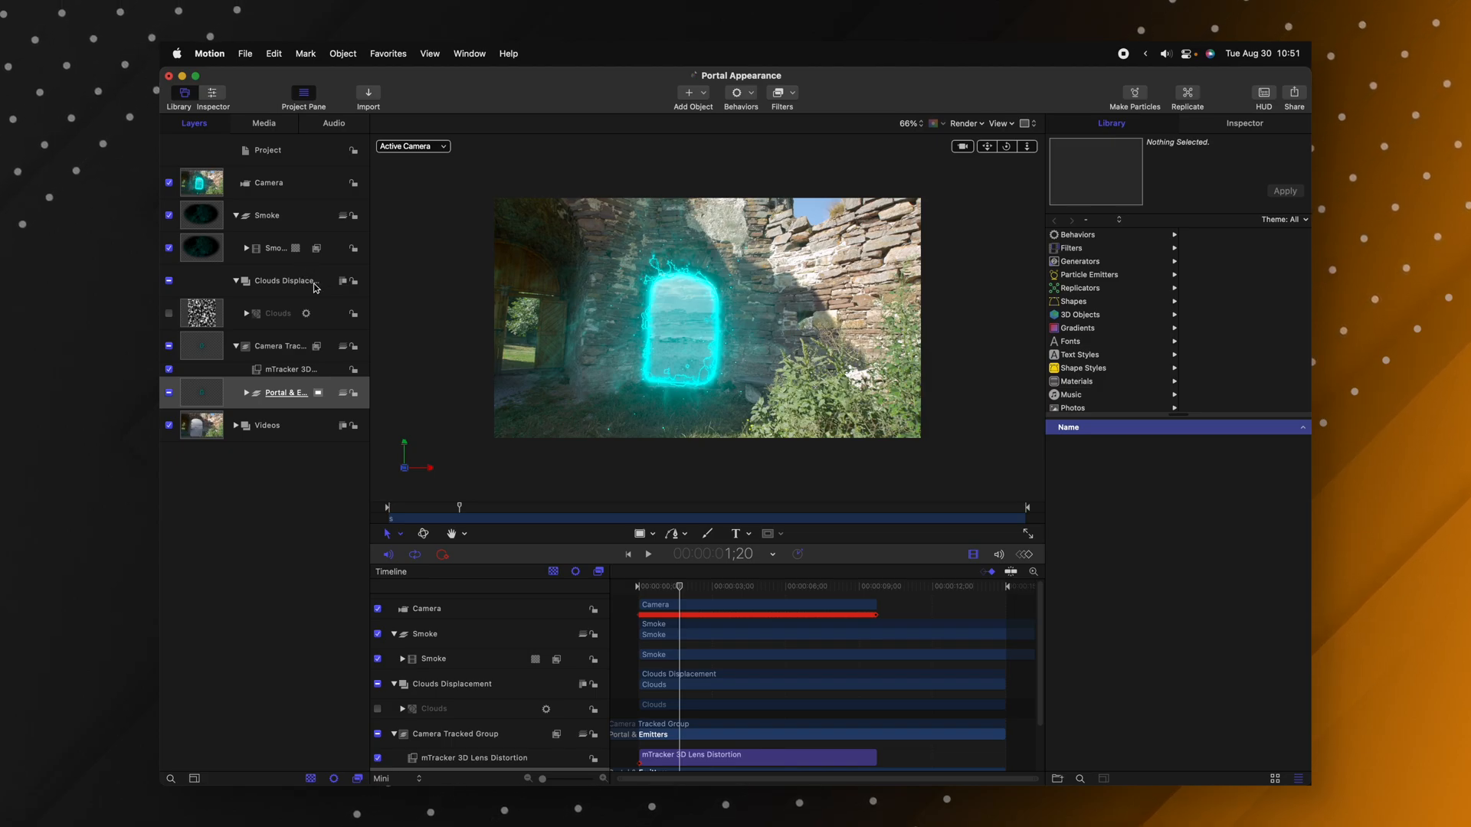
mouse_move(1244, 132)
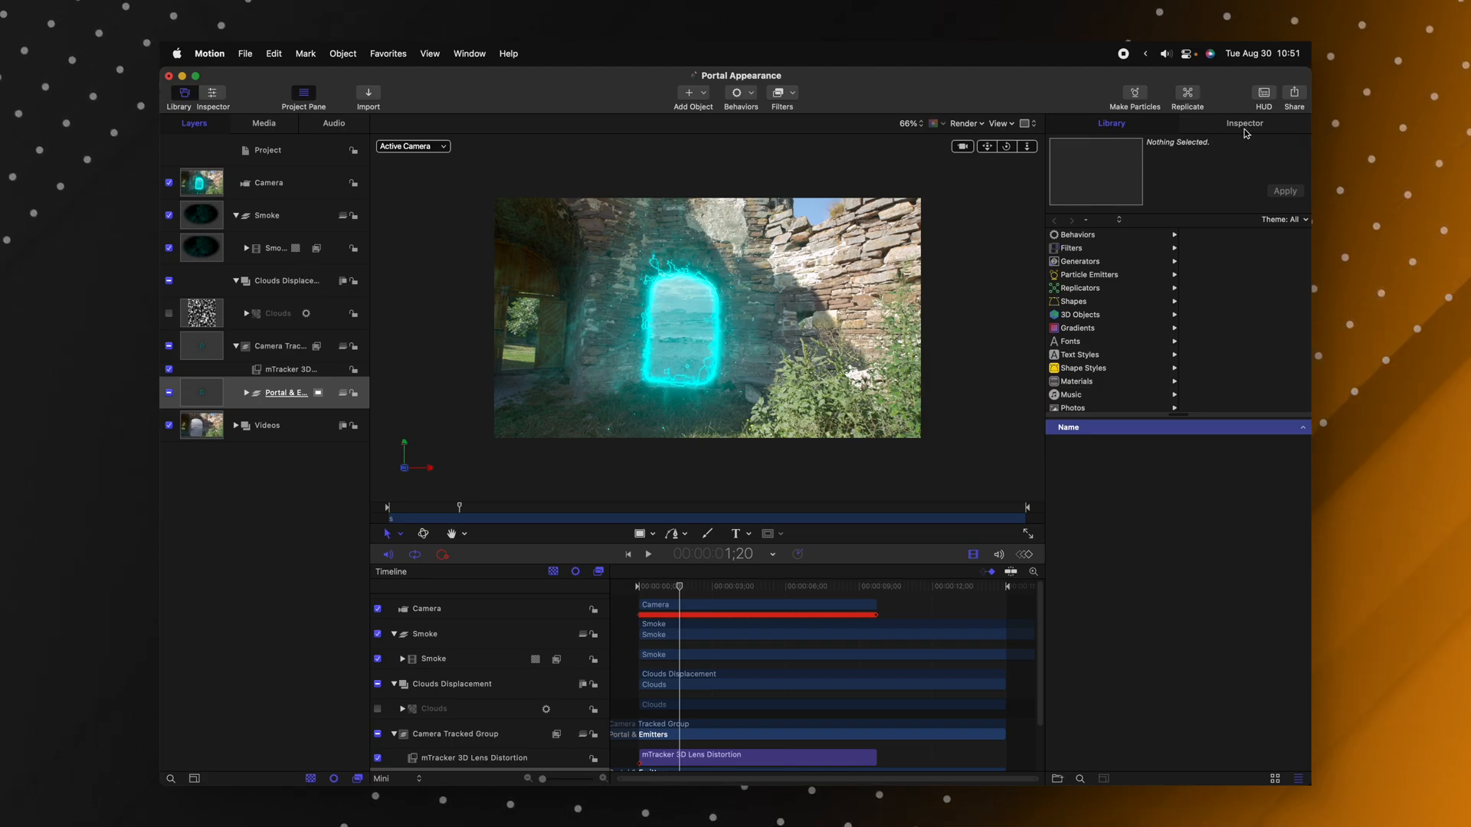
- Return to the Standard layout and browse the Favorites Menu Smoke category holding Smoke 1
left_click(1244, 123)
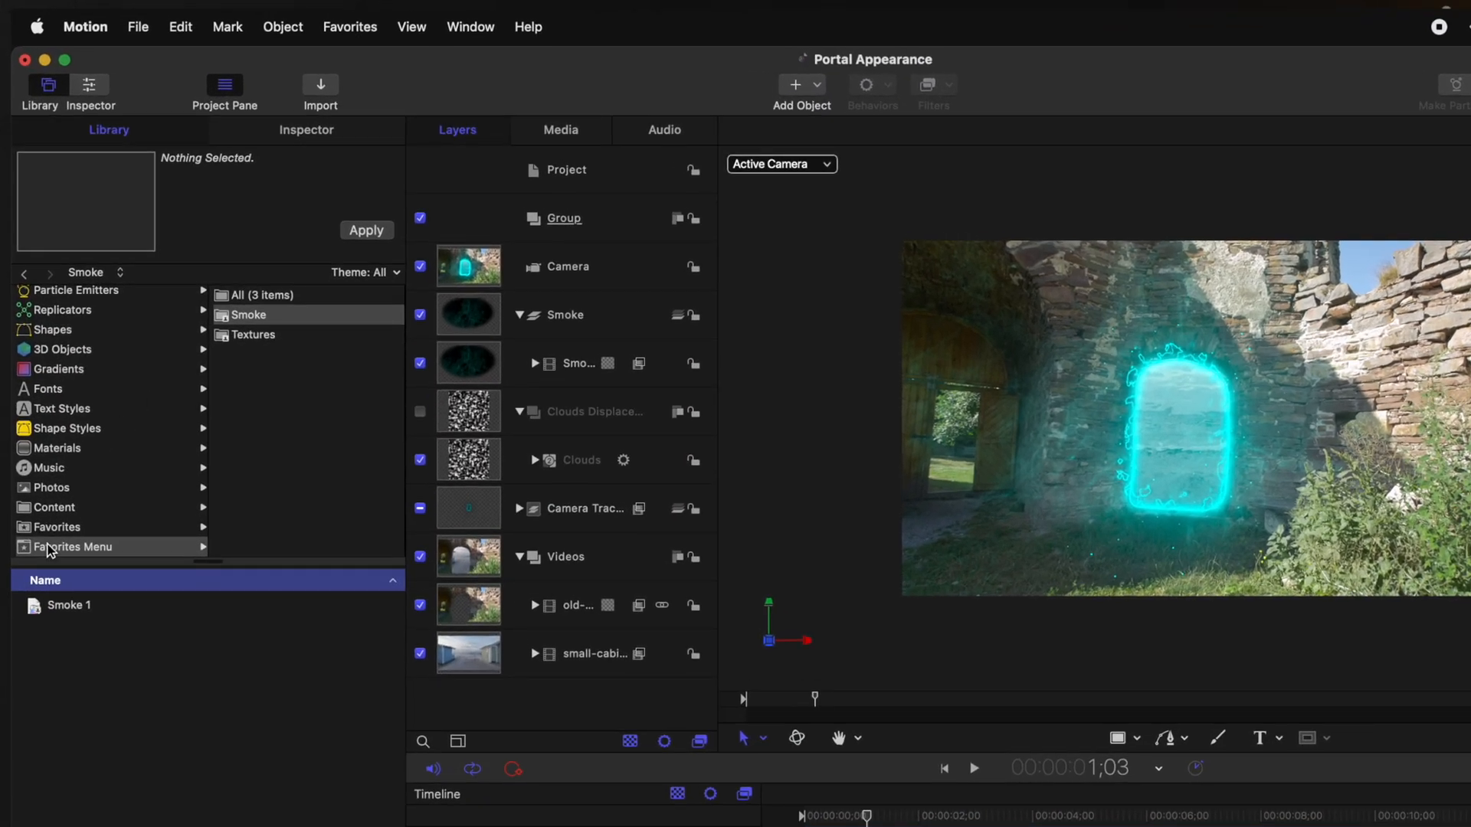
left_click(57, 527)
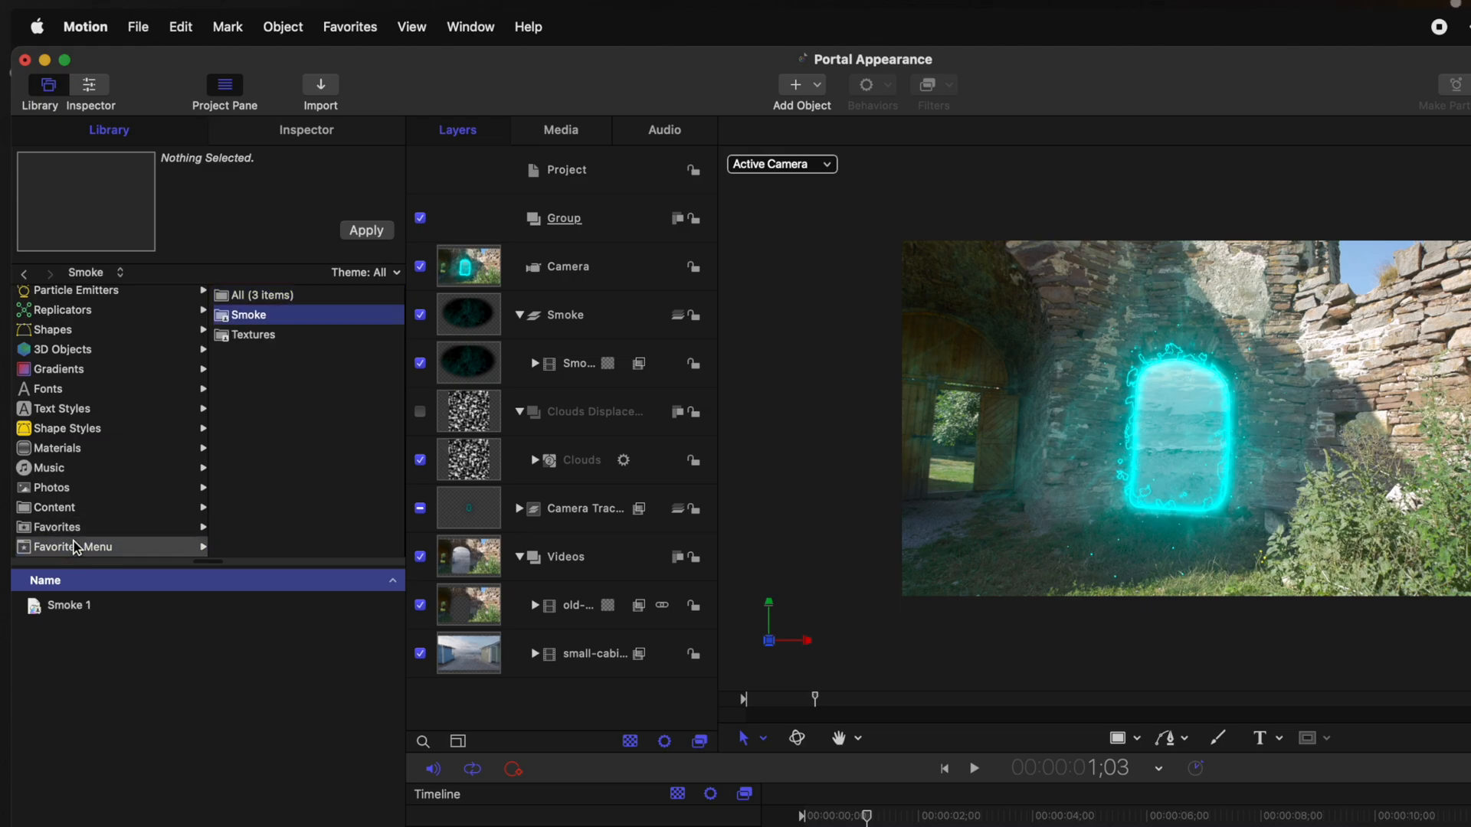
mouse_move(113, 639)
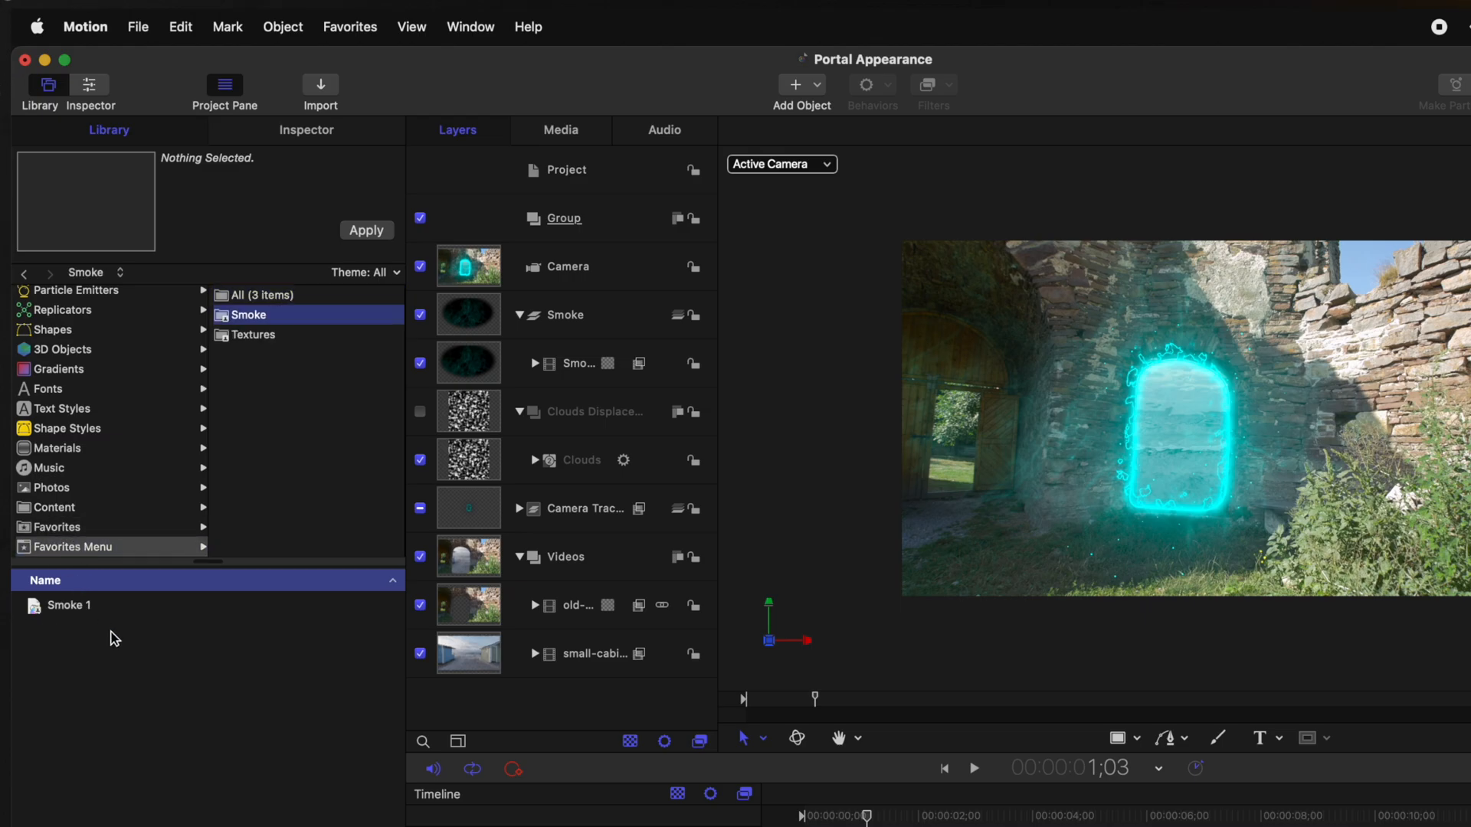
mouse_move(383, 15)
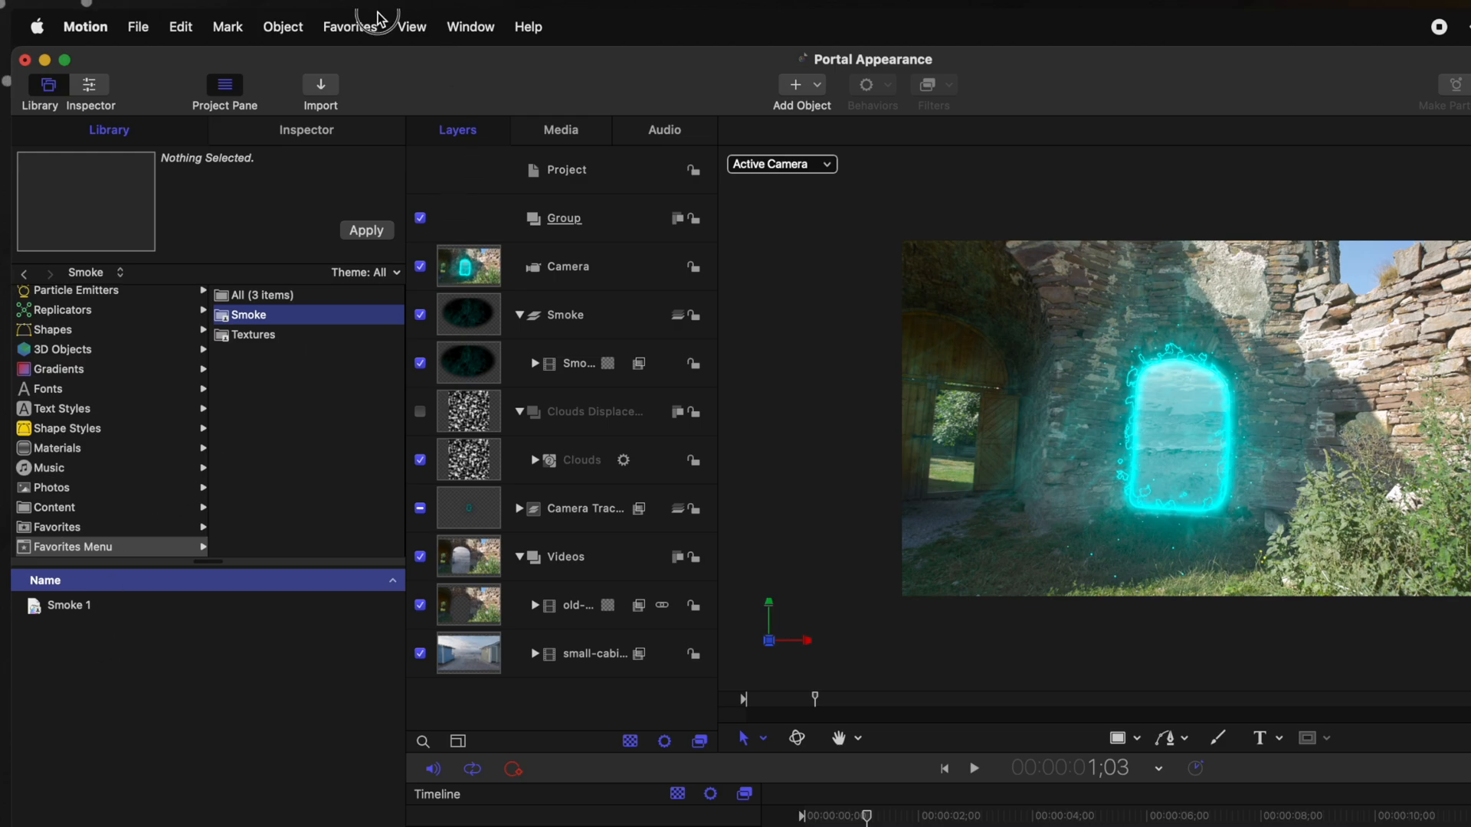
- Add the Smoke 1 favorite from the Favorites menu as a new layer in the Group
left_click(349, 26)
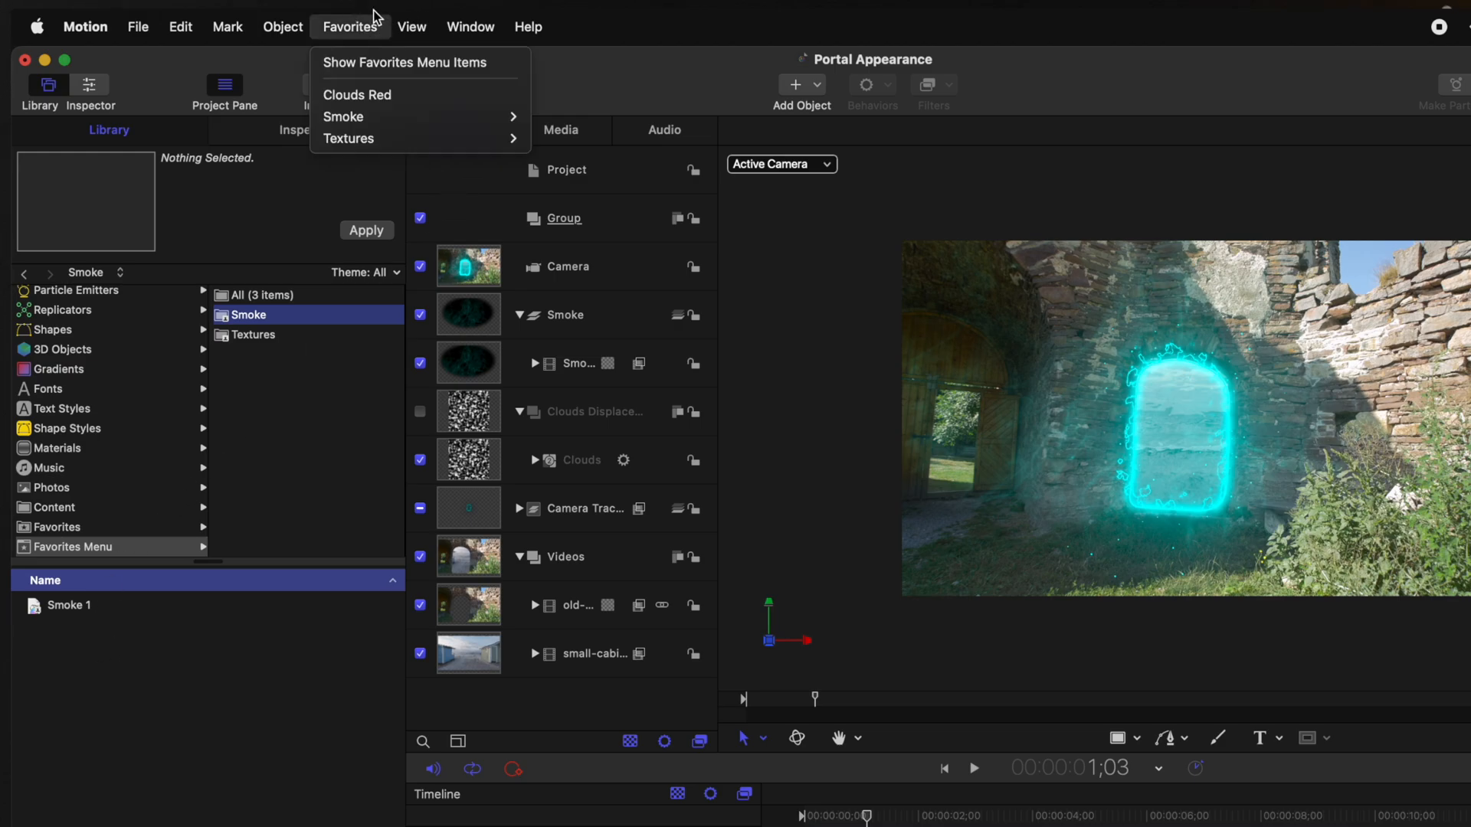
mouse_move(363, 116)
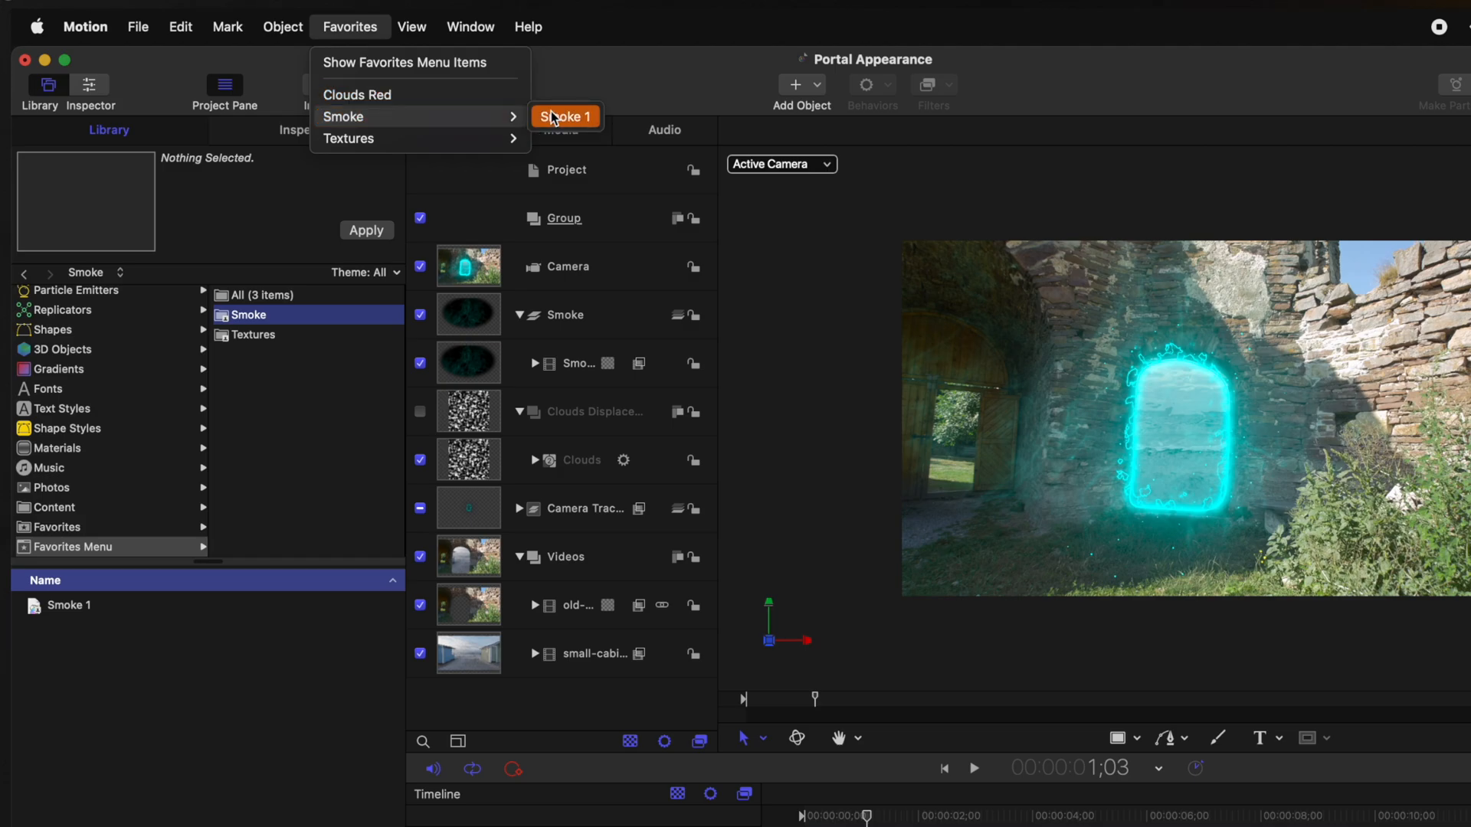
left_click(564, 117)
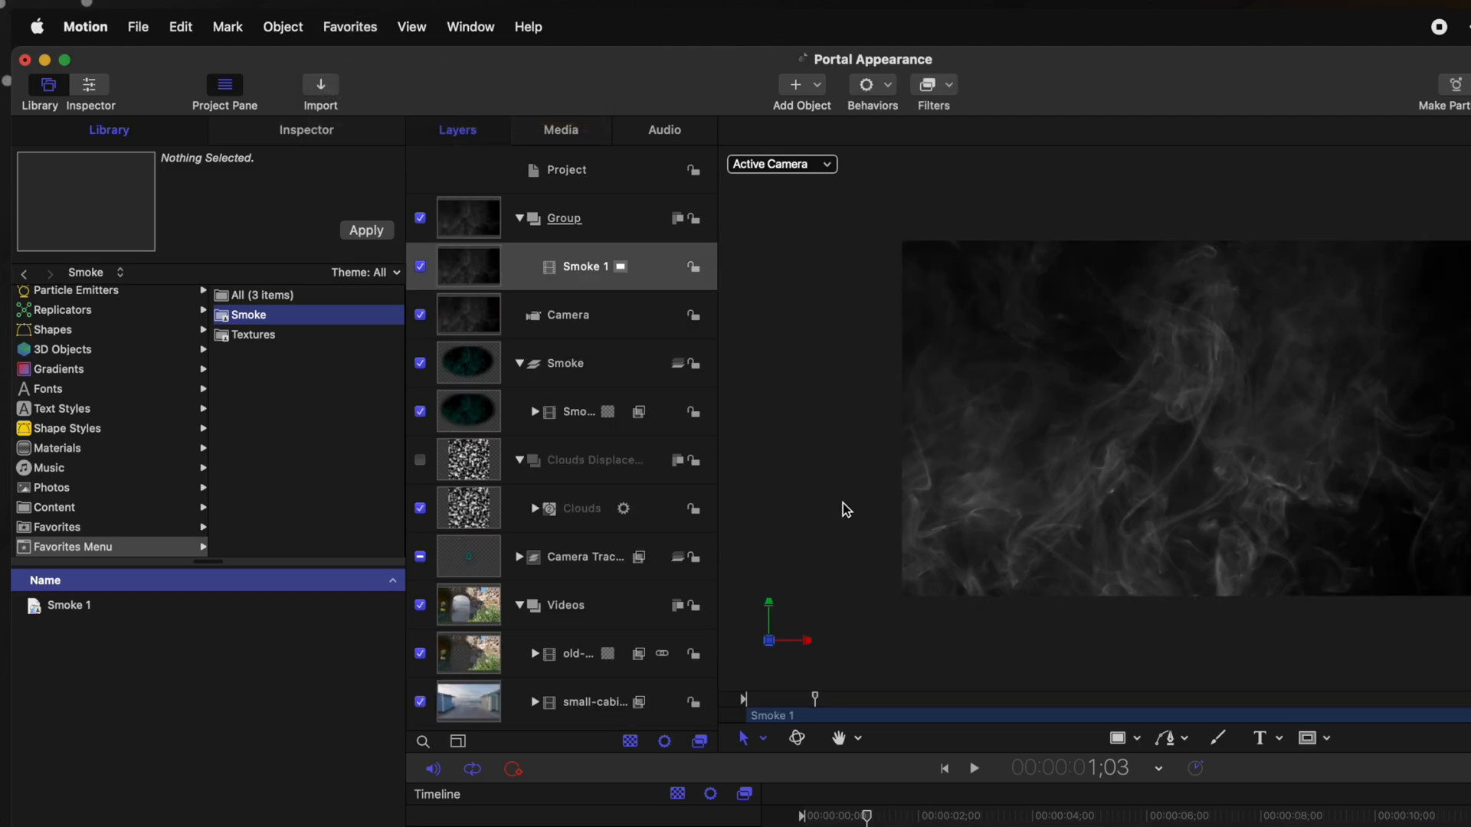